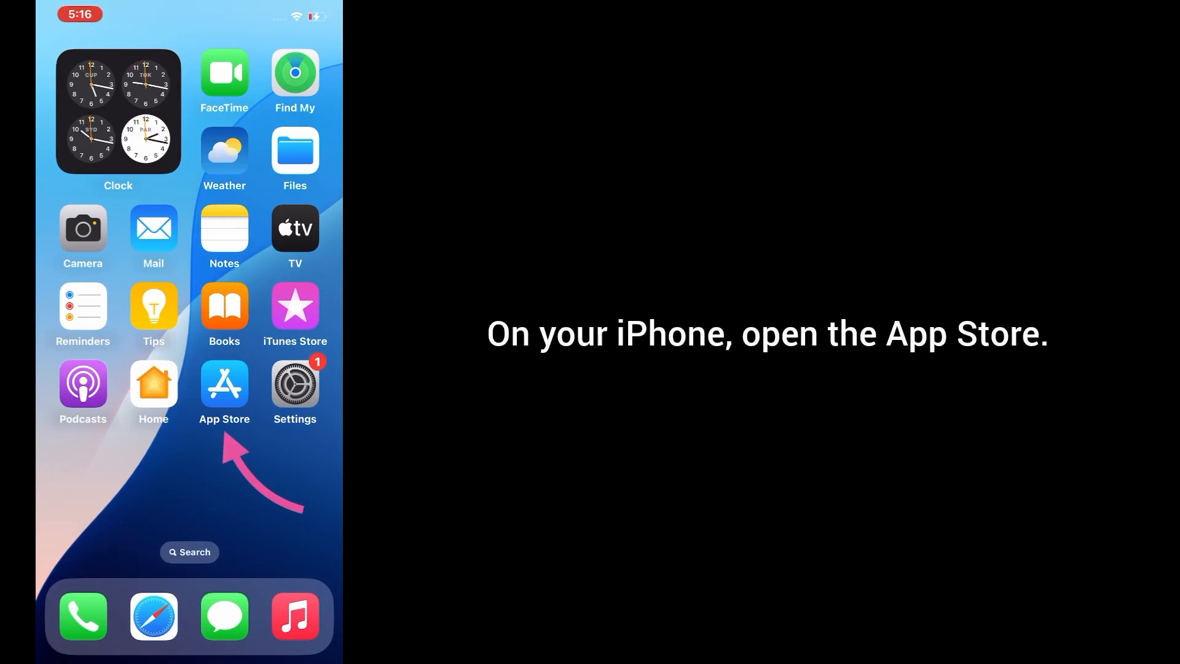
- Launch the App Store and bring up its account options from the profile icon
left_click(224, 384)
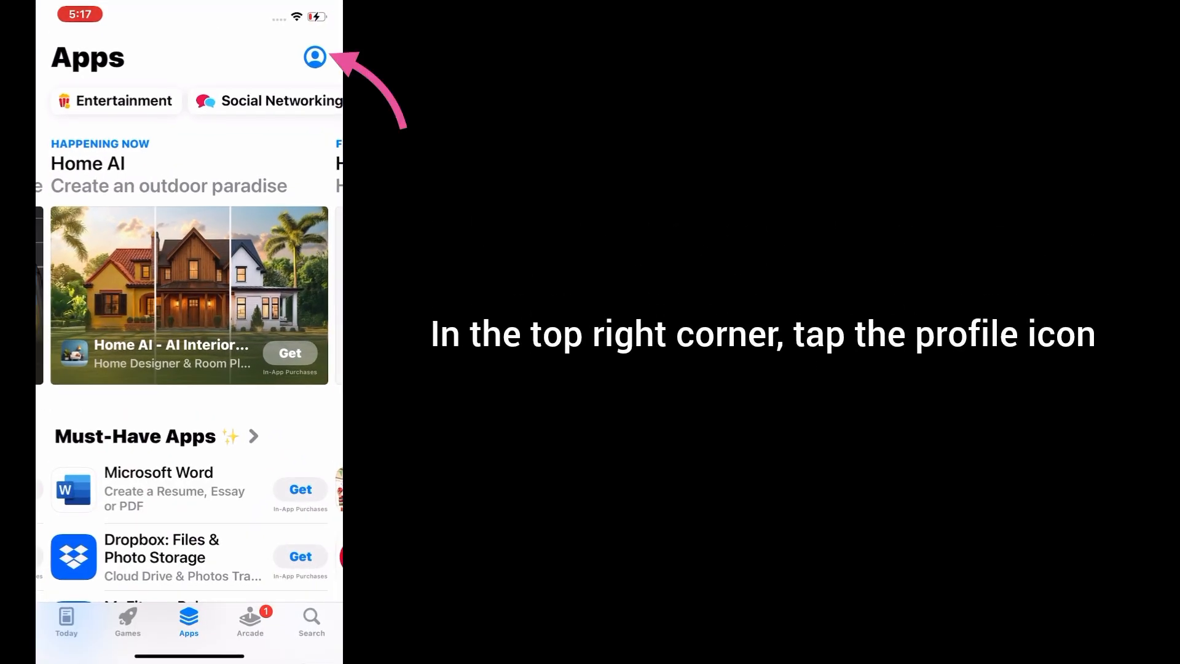
left_click(313, 58)
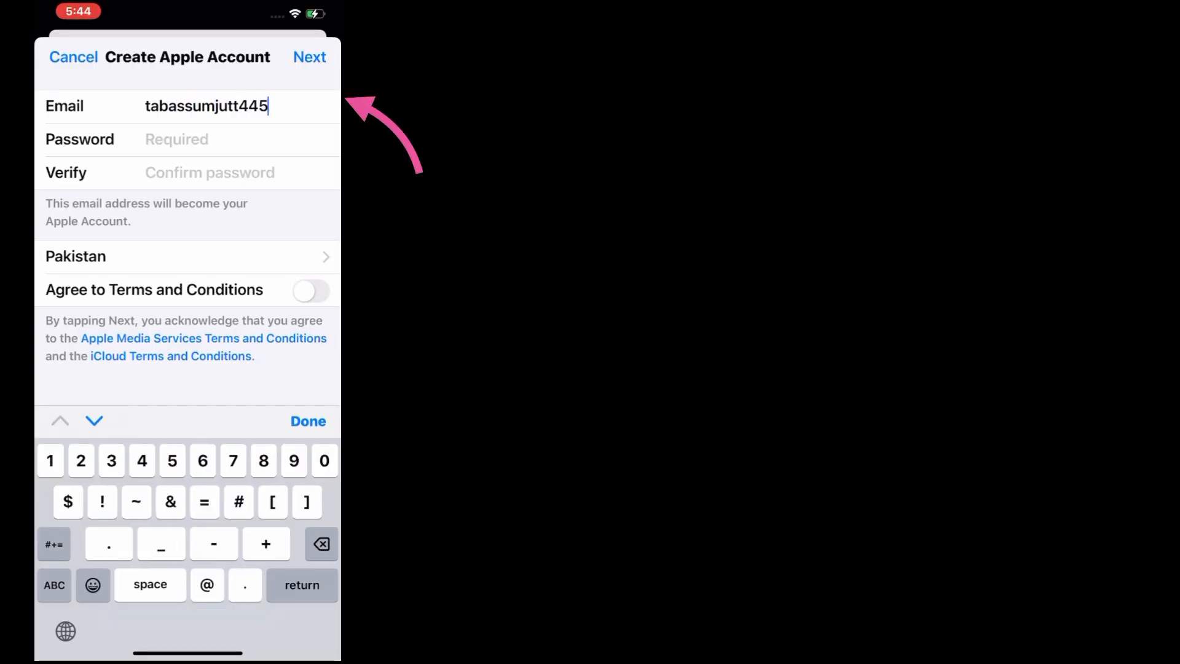
- Complete the Gmail address and password fields and accept the Terms and Conditions
type("@gmail")
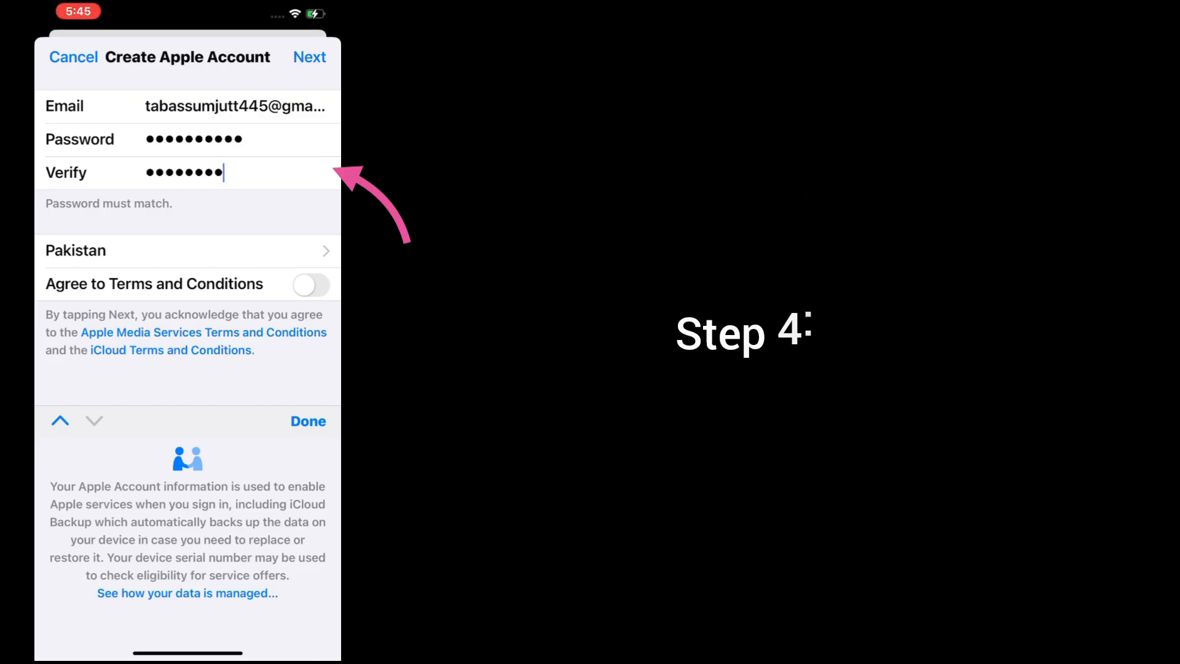
left_click(311, 284)
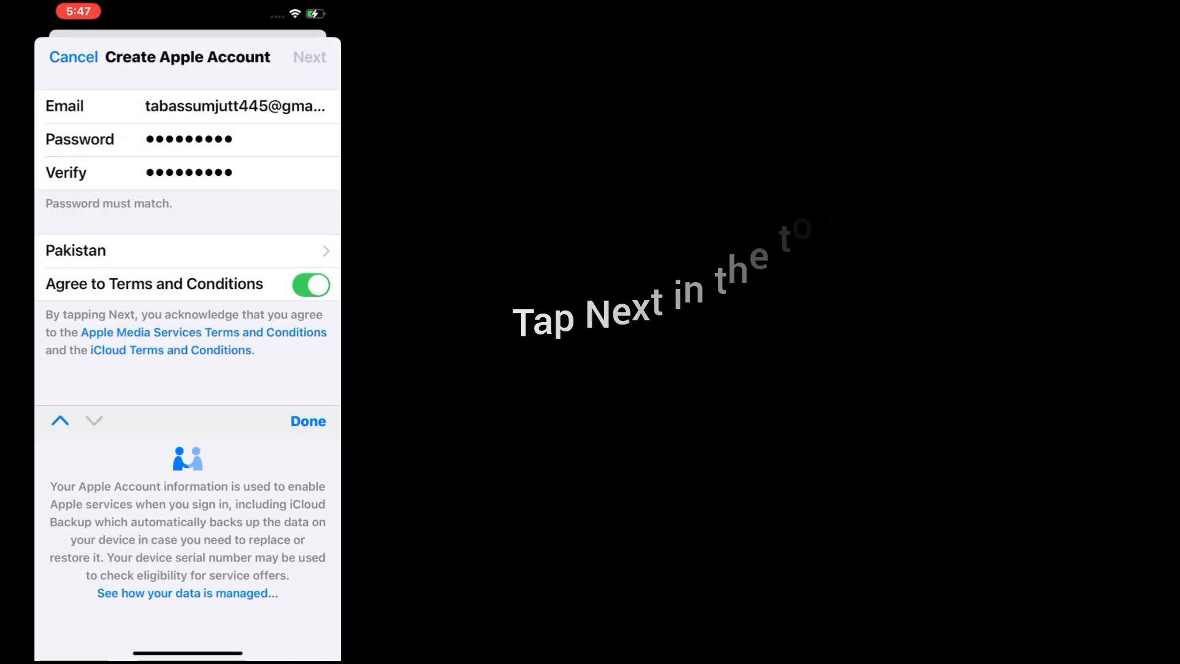
left_click(309, 56)
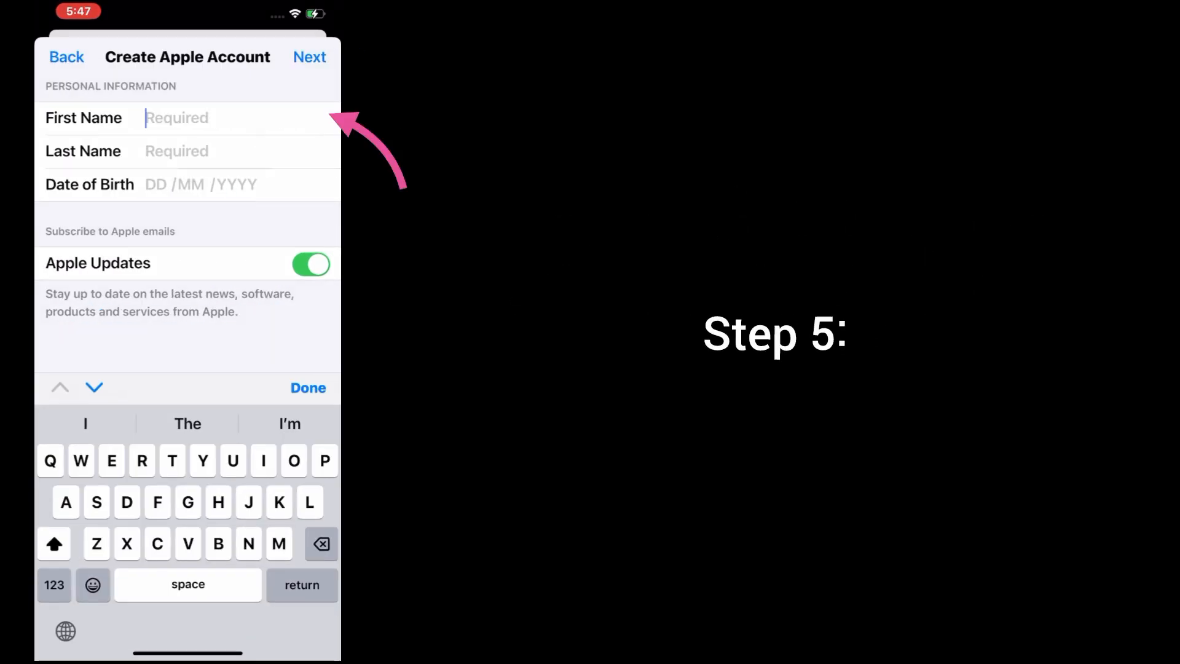
type("Tabass")
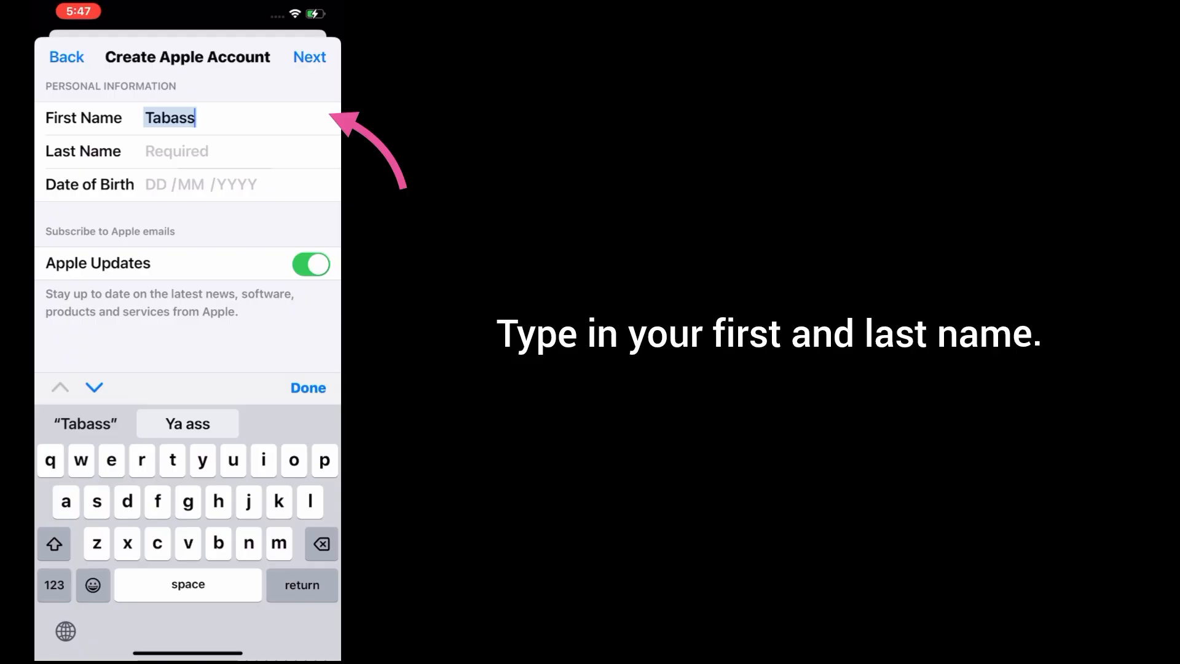
type("Jutt")
type("Street")
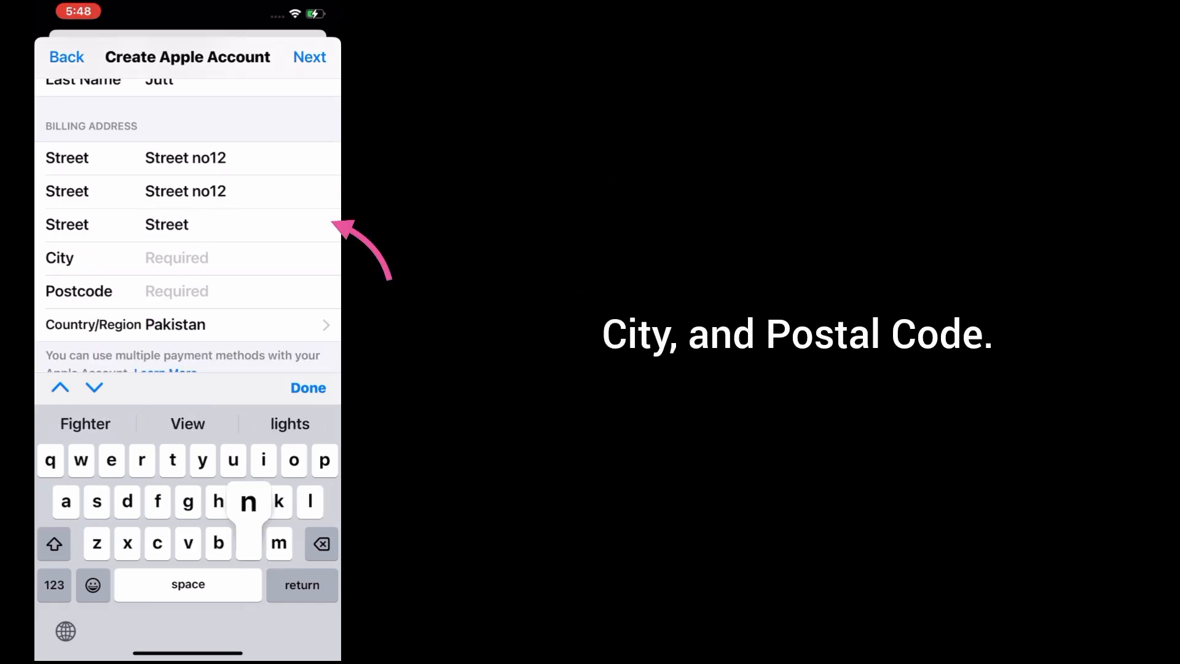
type("Rahim yar khan")
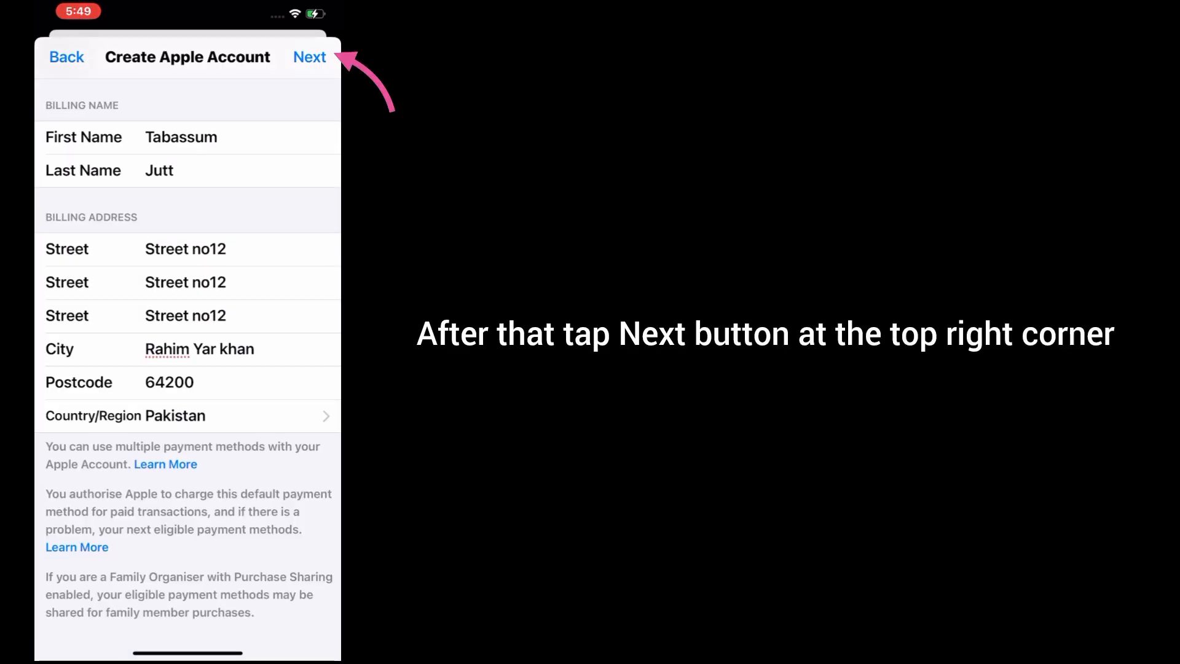
left_click(309, 56)
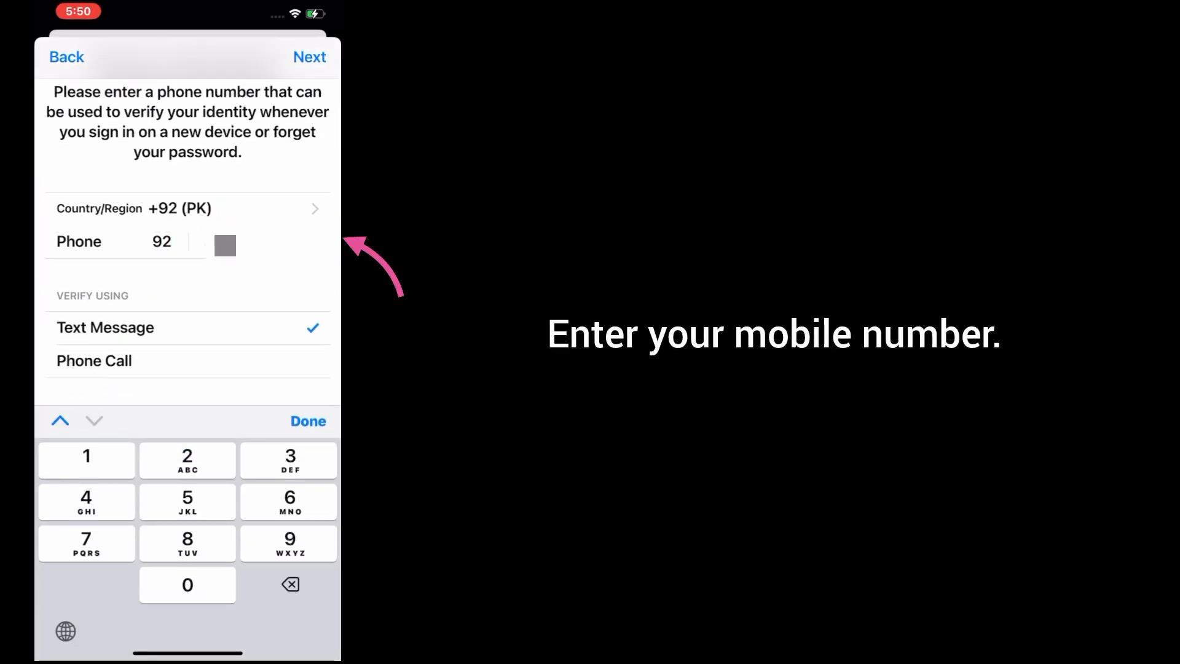
- Submit the phone number for text verification and start entering the code
left_click(309, 57)
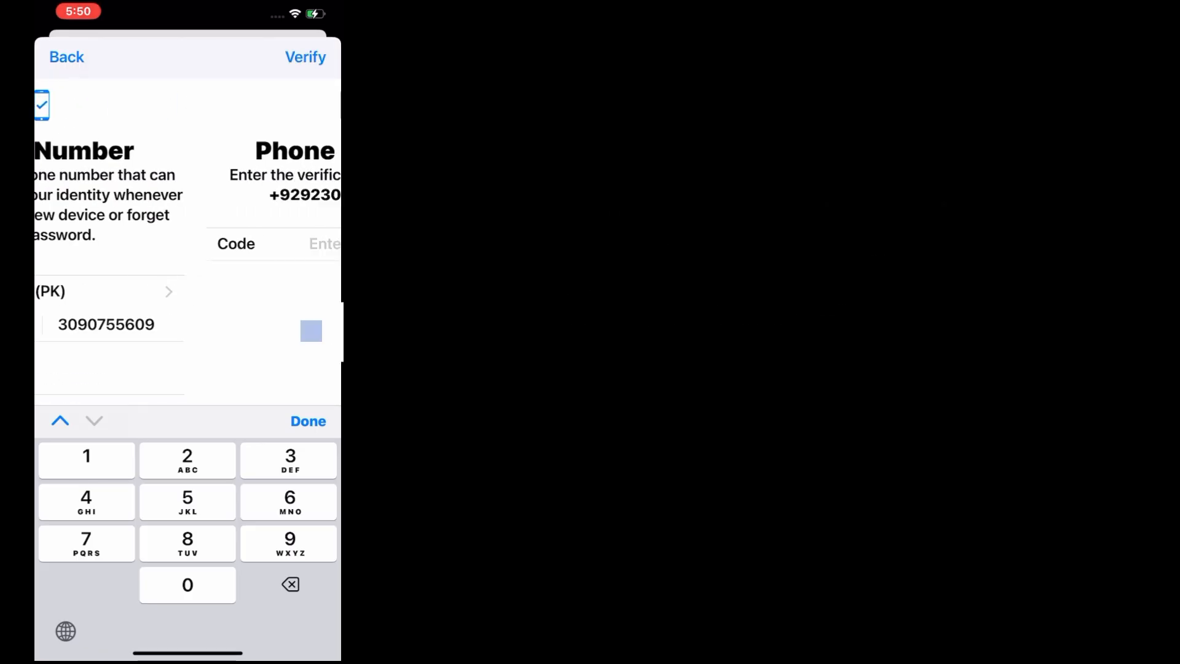
type("5")
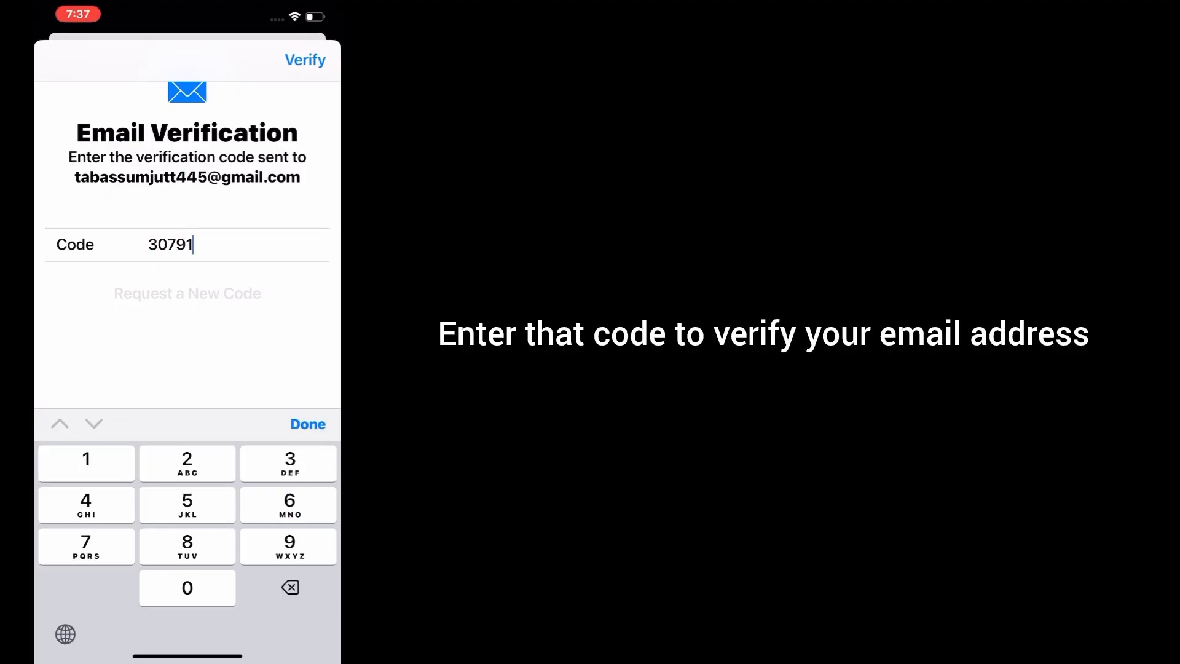
- Verify the email code and continue past the Apple Account Completed screen
left_click(305, 60)
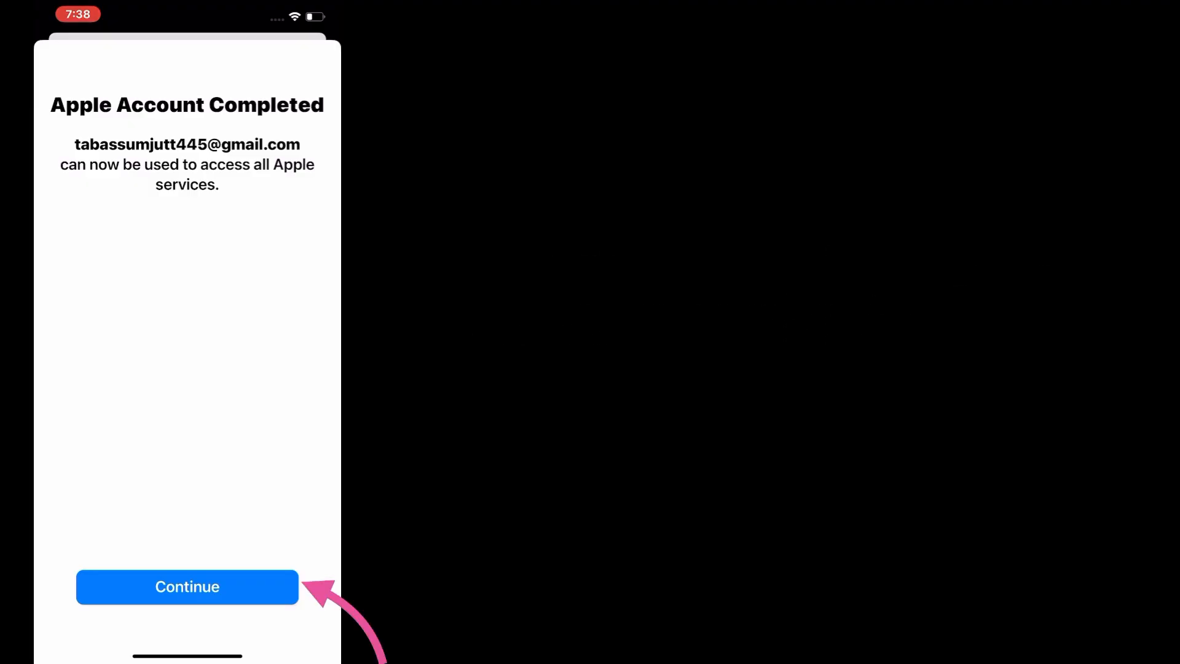
left_click(187, 586)
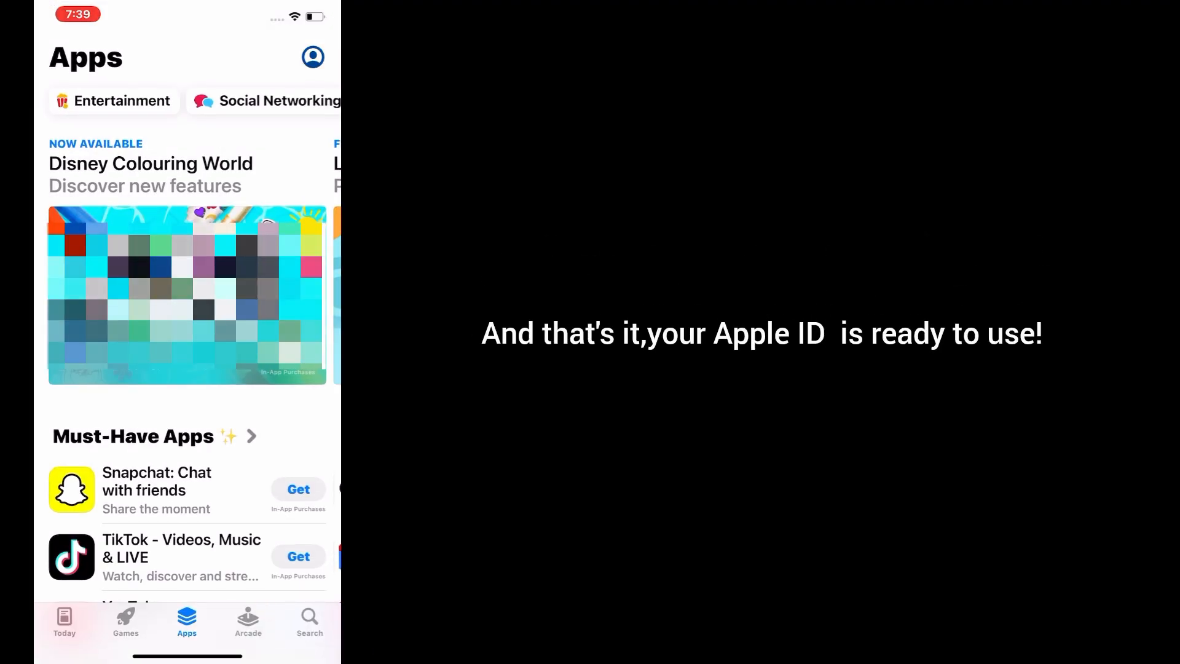
- Leave the App Store and swipe to the first Home Screen page
left_click(311, 57)
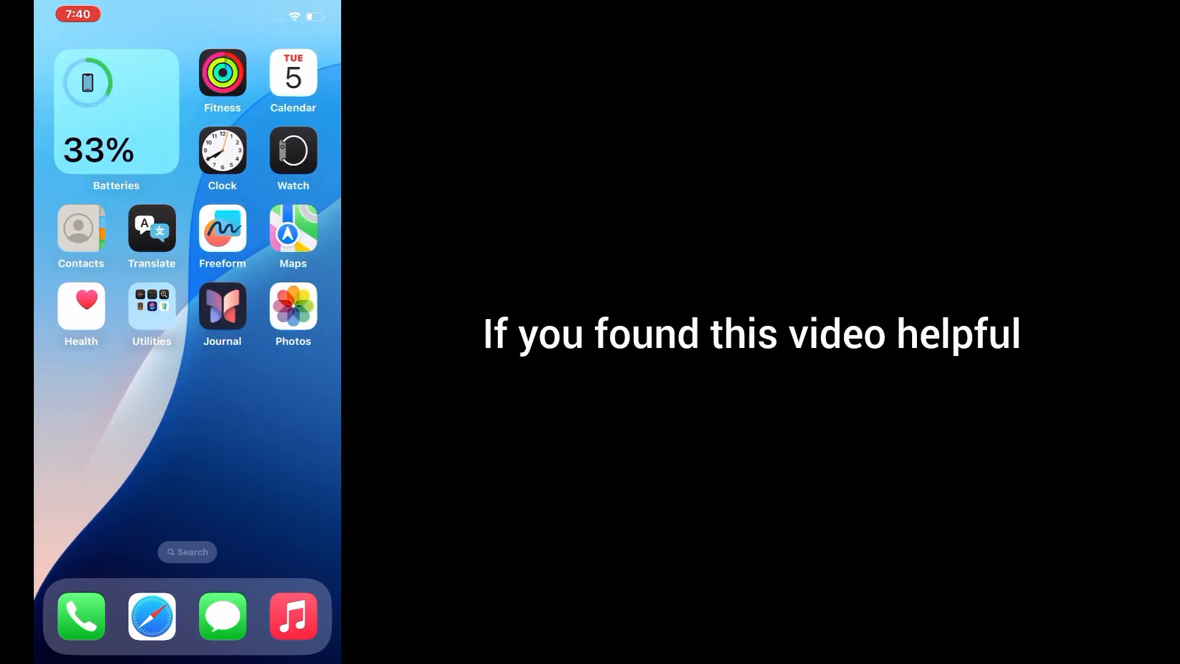
scroll("left", 3)
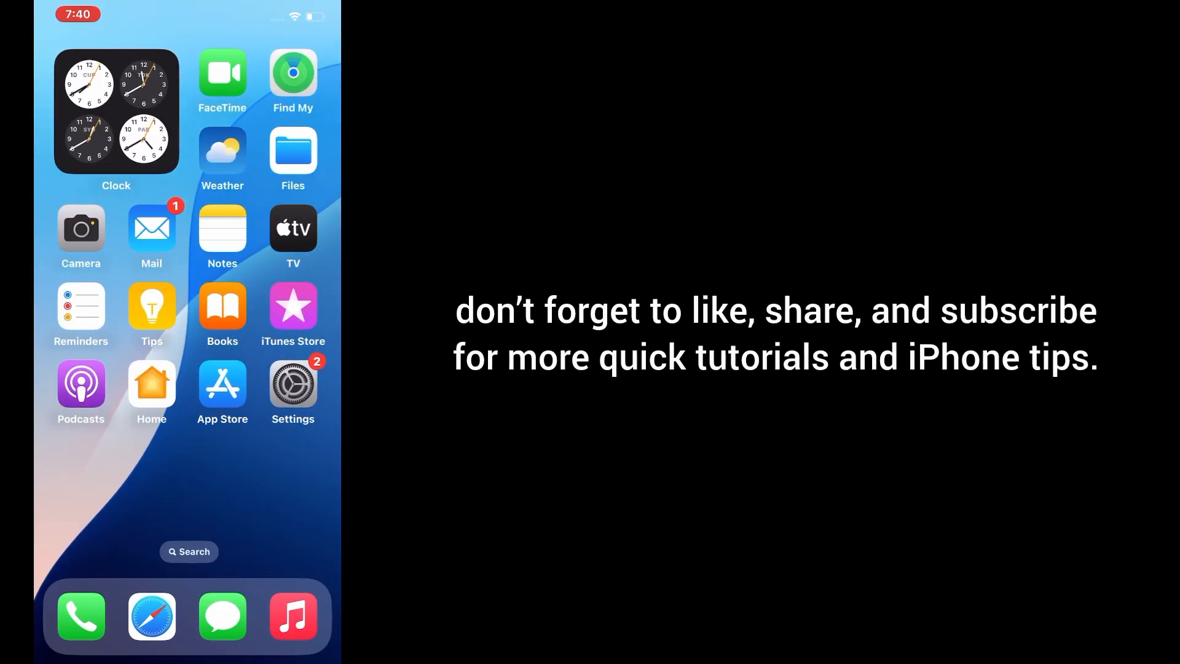